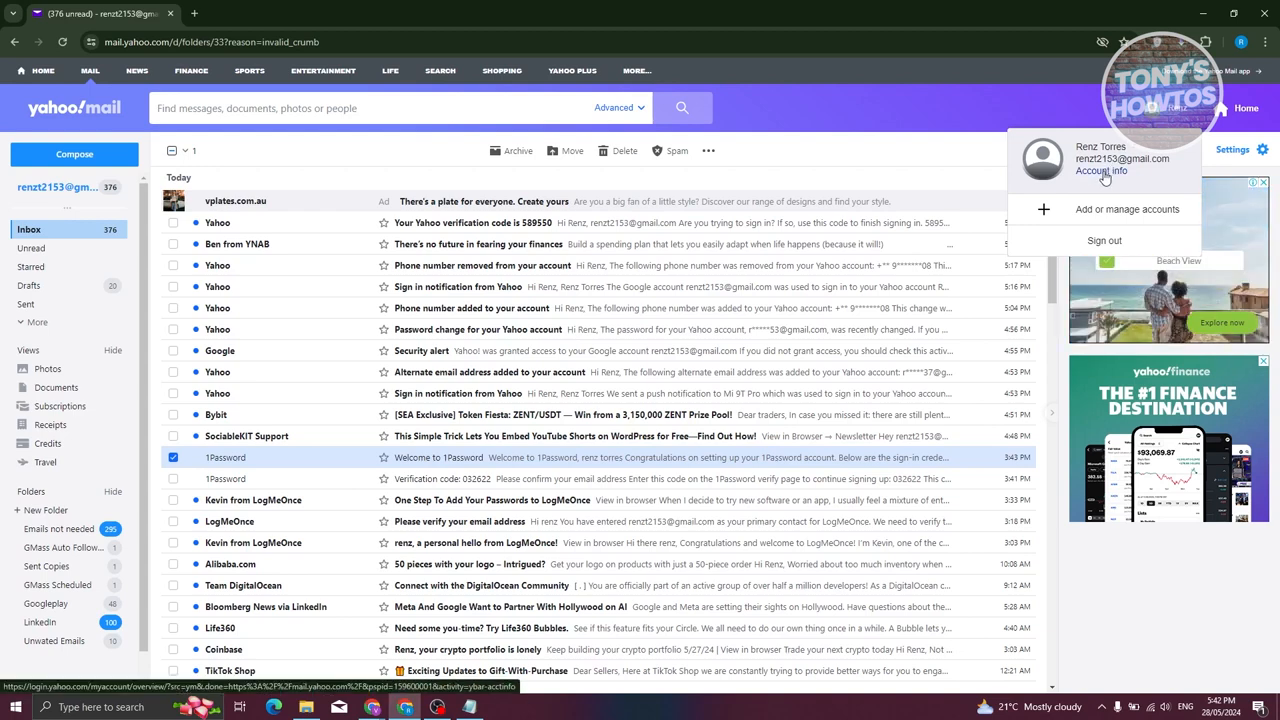
# Choose Account info from the Yahoo Mail profile menu to reach the account overview.
pyautogui.click(1100, 170)
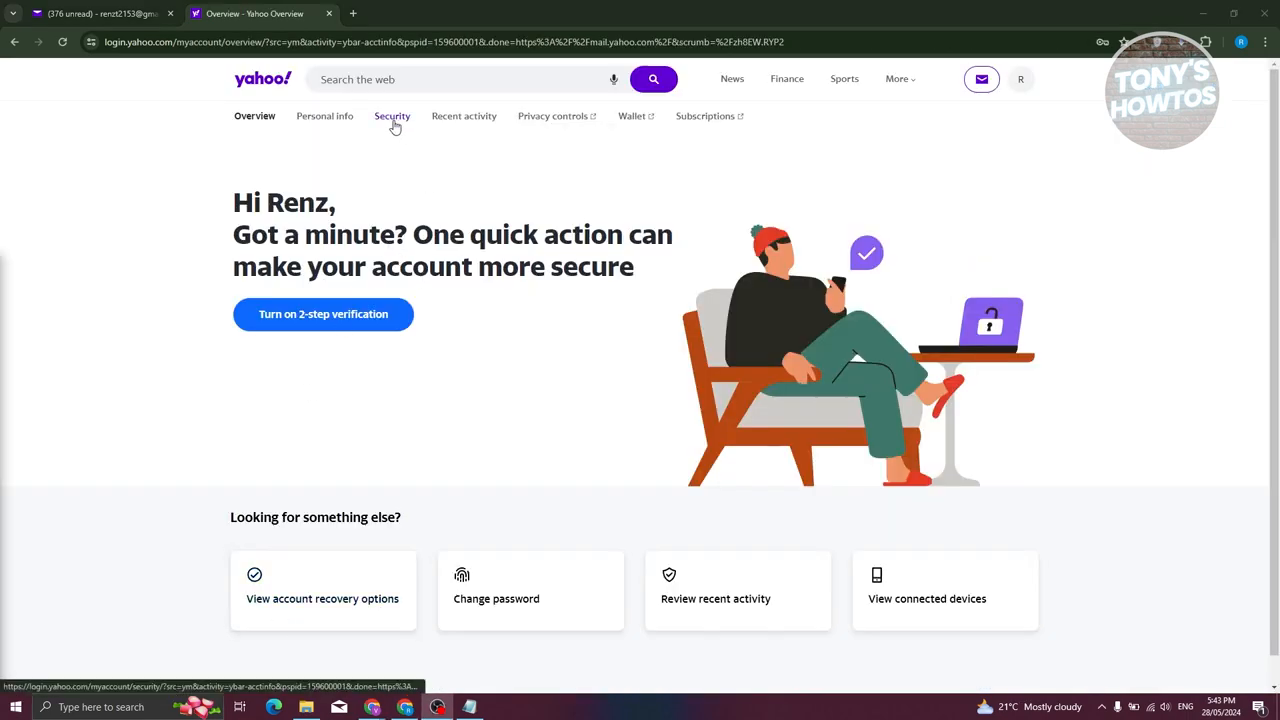
# Switch to the Security tab and bring Recovery phone numbers into view.
pyautogui.click(392, 116)
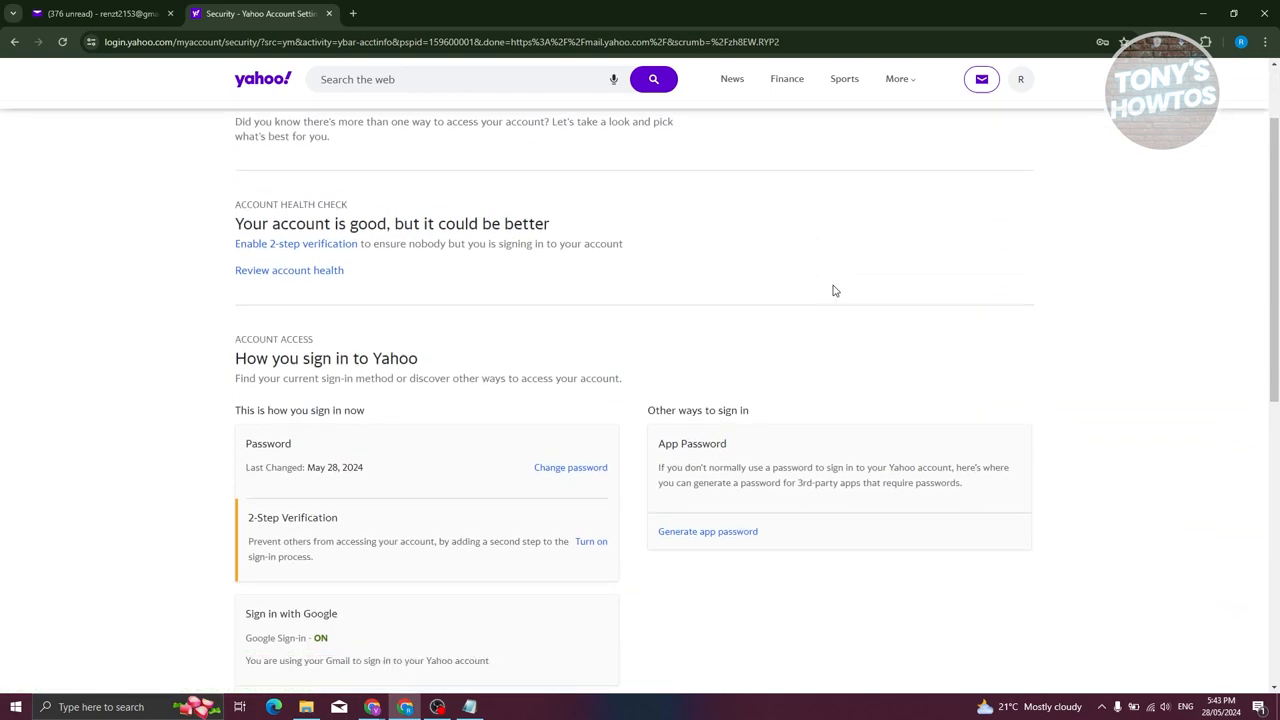
pyautogui.scroll(-3)
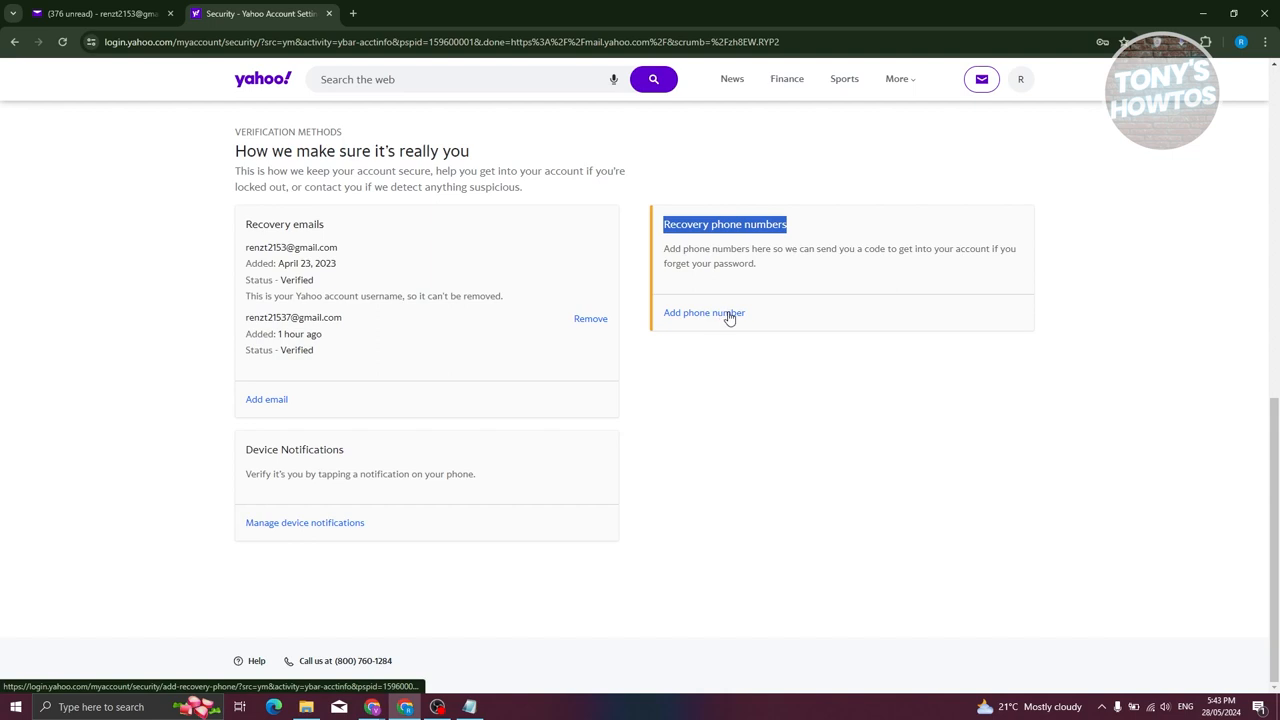
pyautogui.moveTo(772, 287)
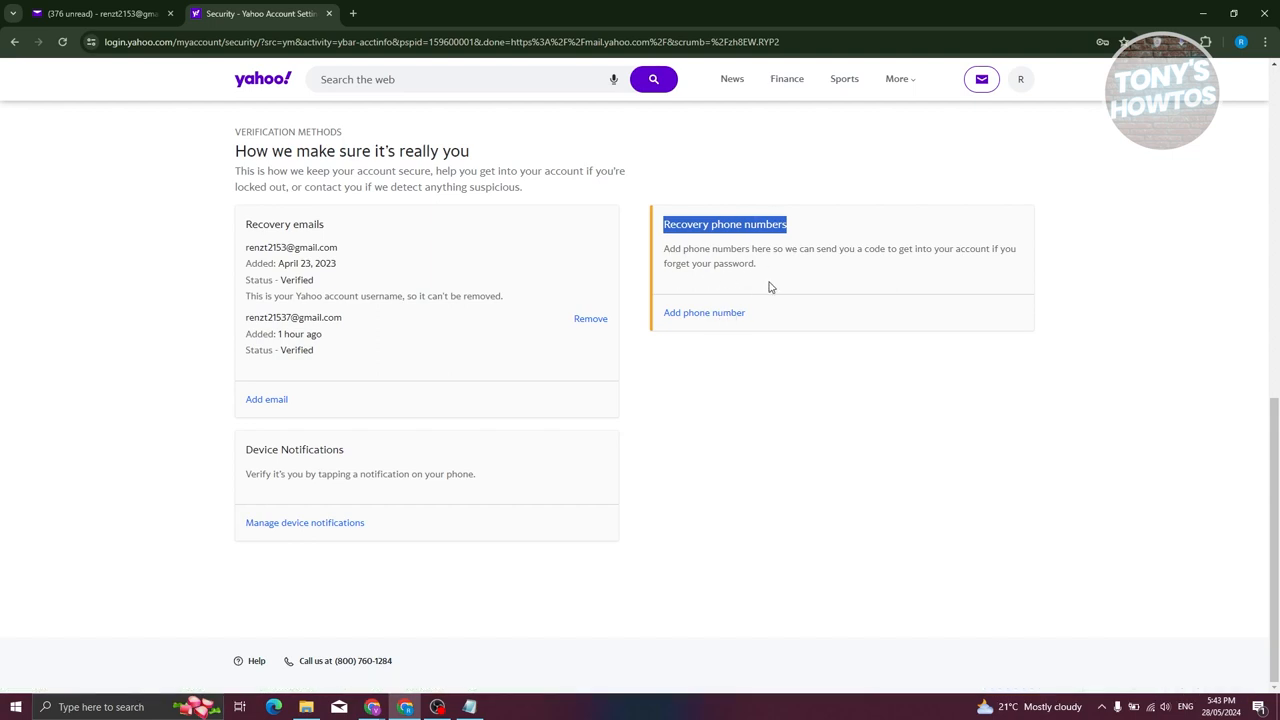
pyautogui.moveTo(708, 312)
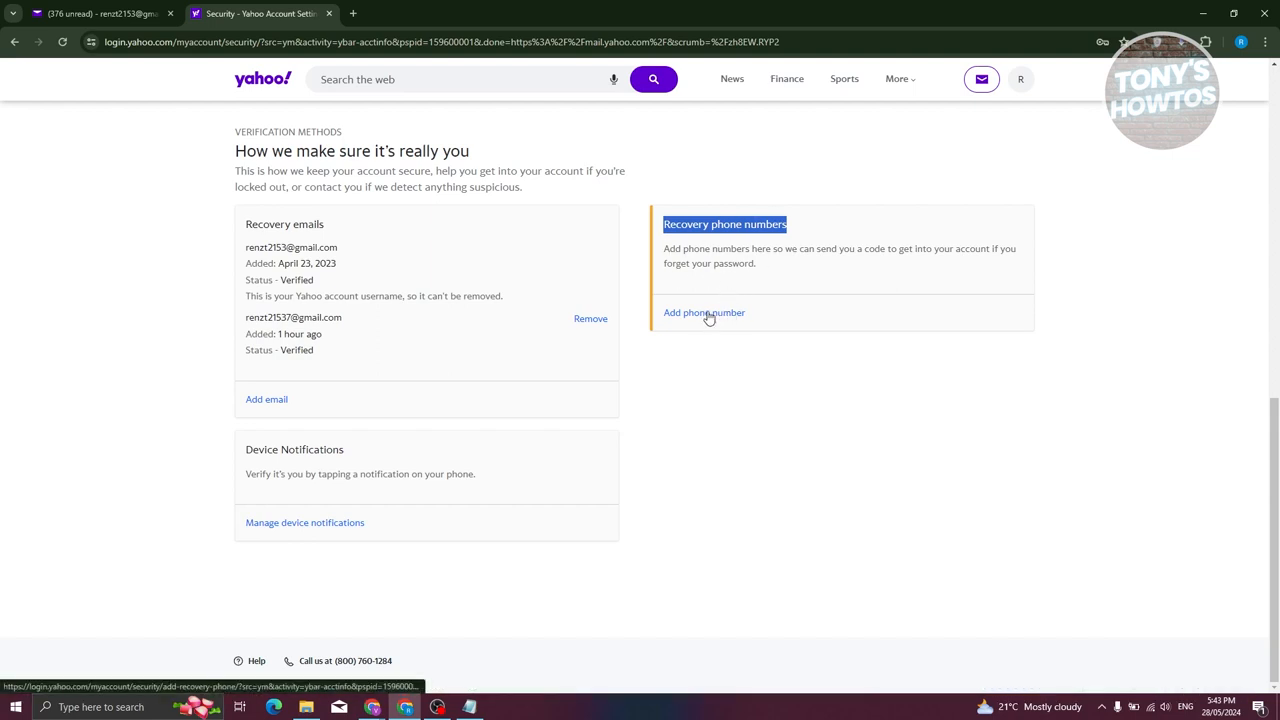
# Open Add phone number and select Philippines (+63) as the country code.
pyautogui.click(703, 312)
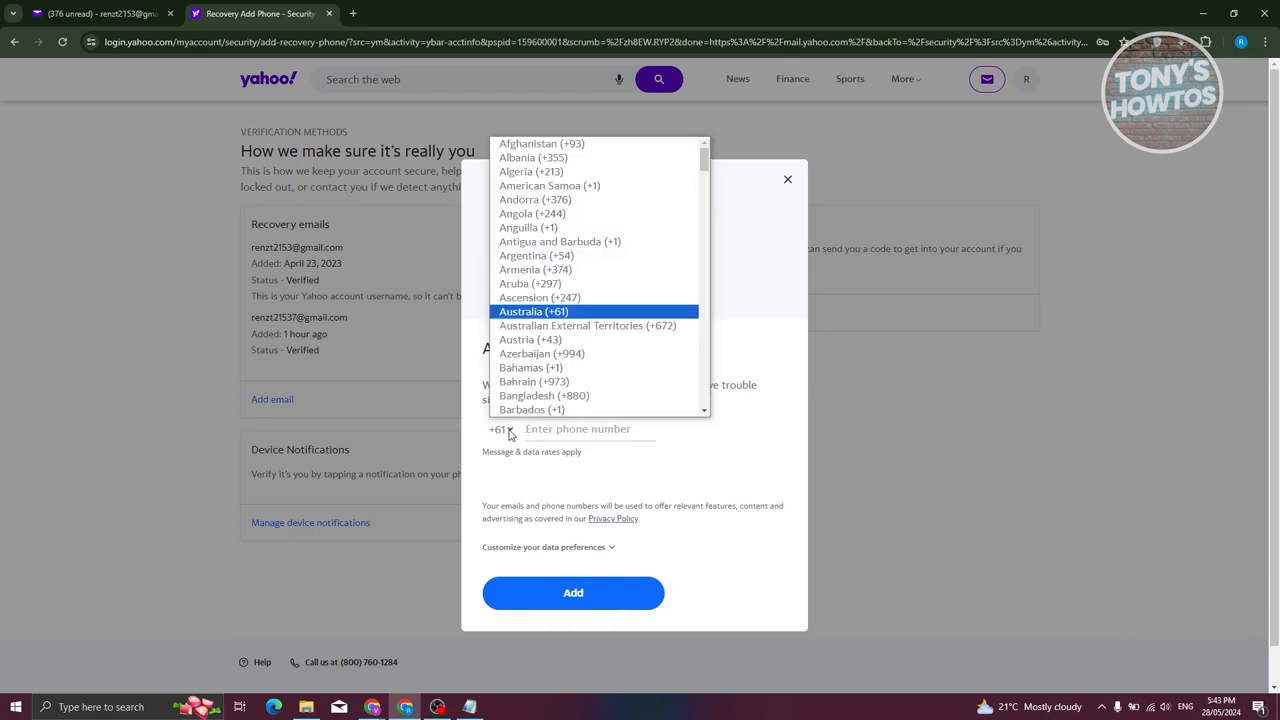
pyautogui.moveTo(594, 297)
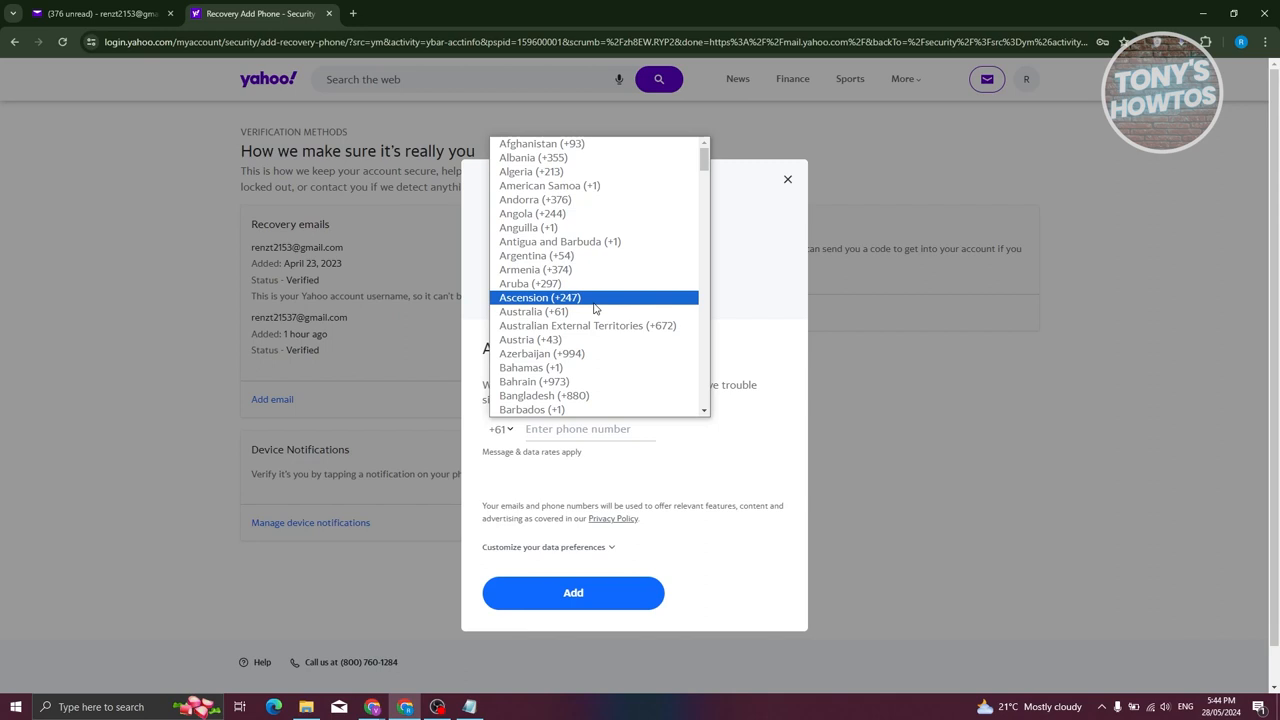
pyautogui.scroll(-3)
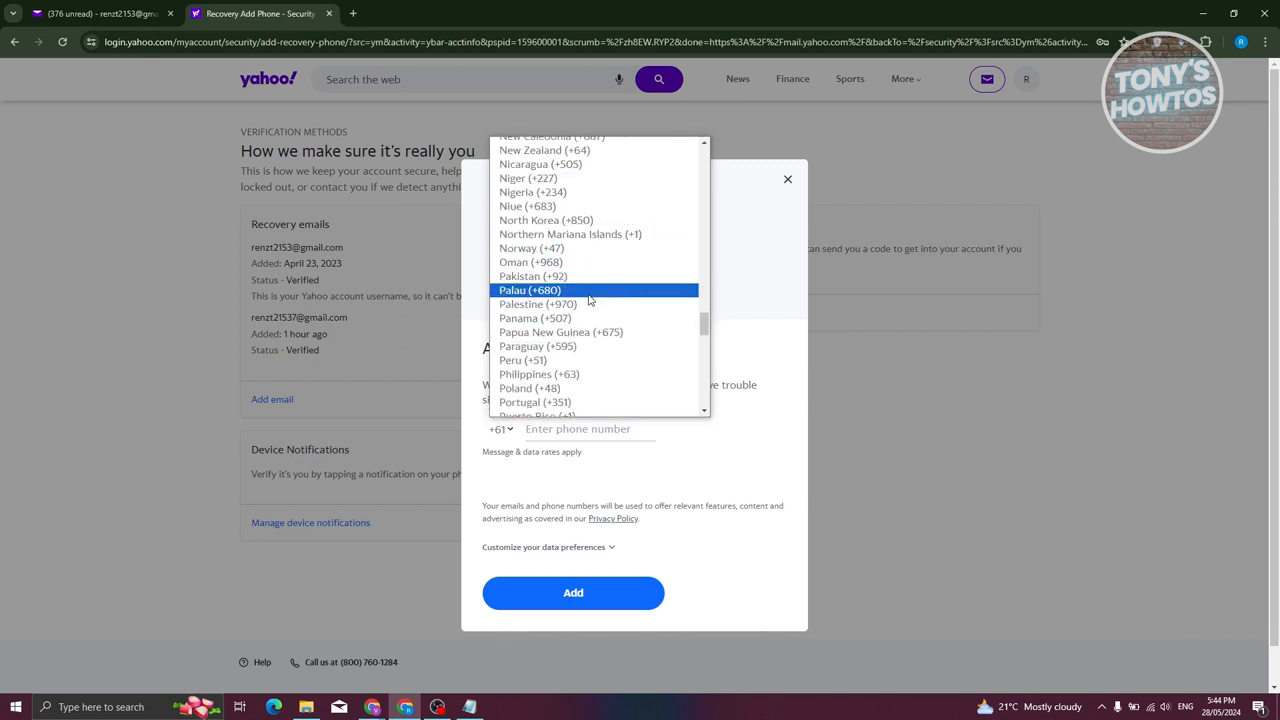
pyautogui.moveTo(568, 374)
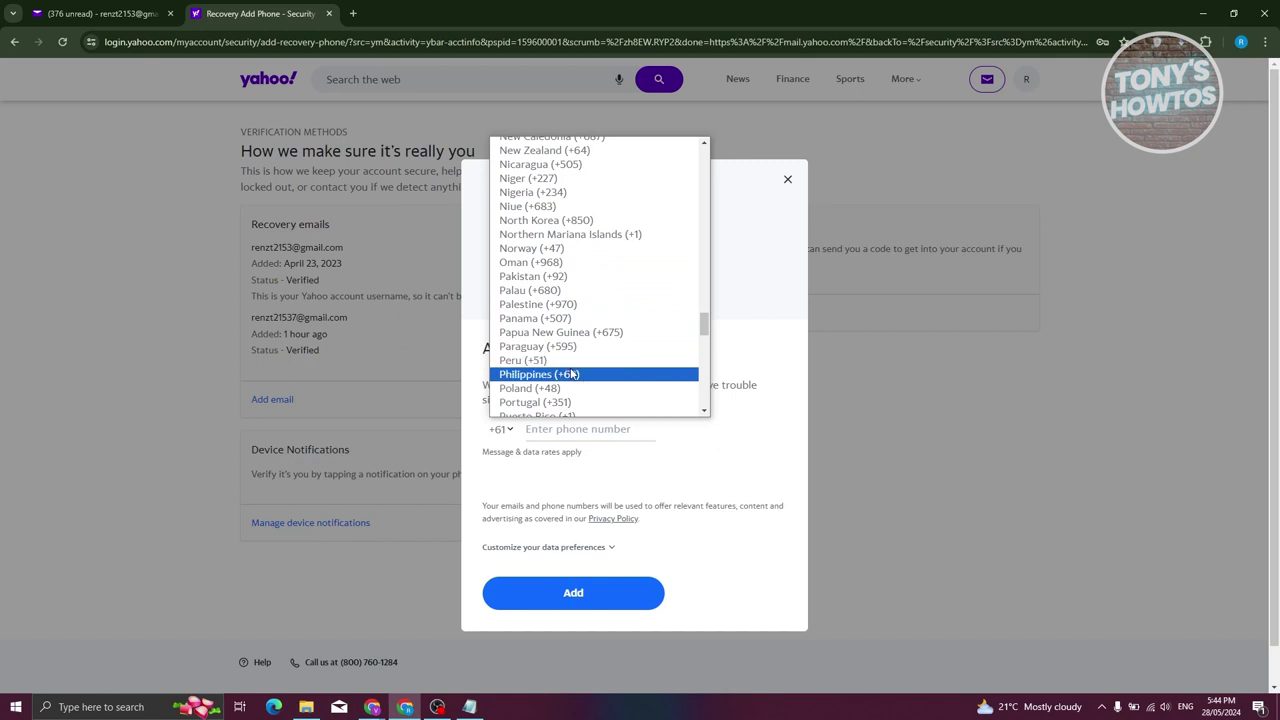
pyautogui.click(538, 374)
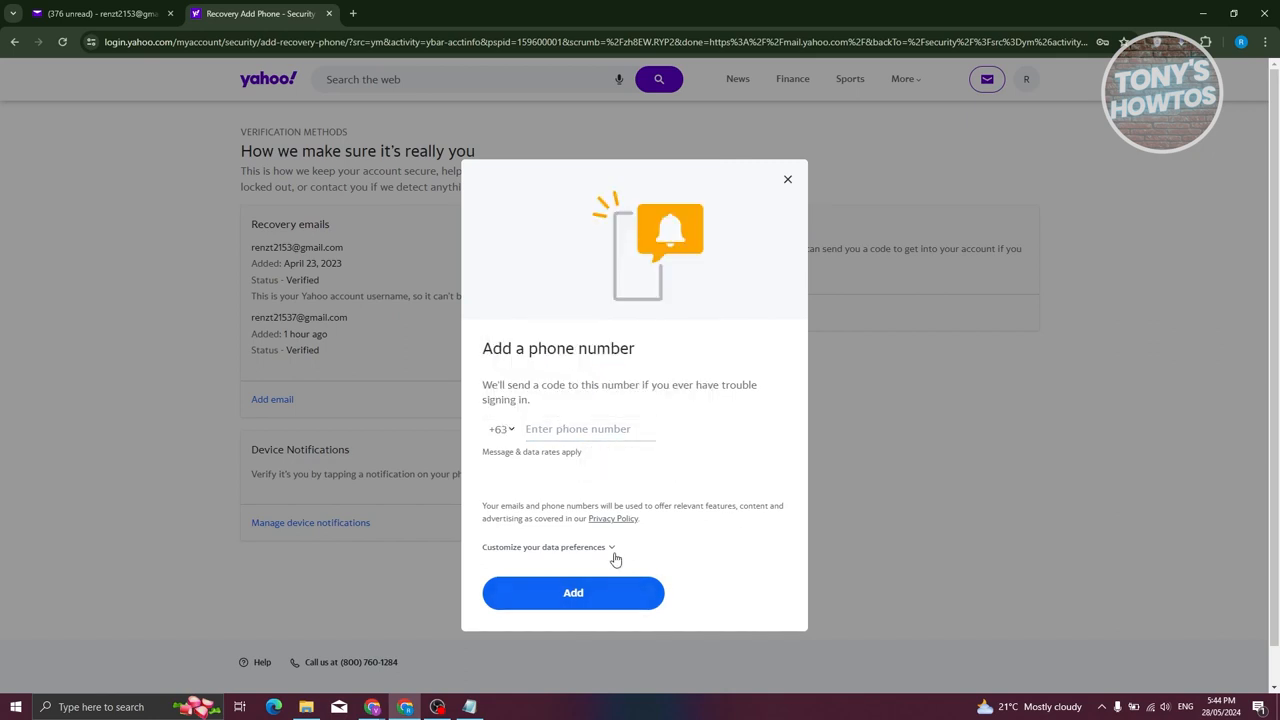
pyautogui.moveTo(680, 543)
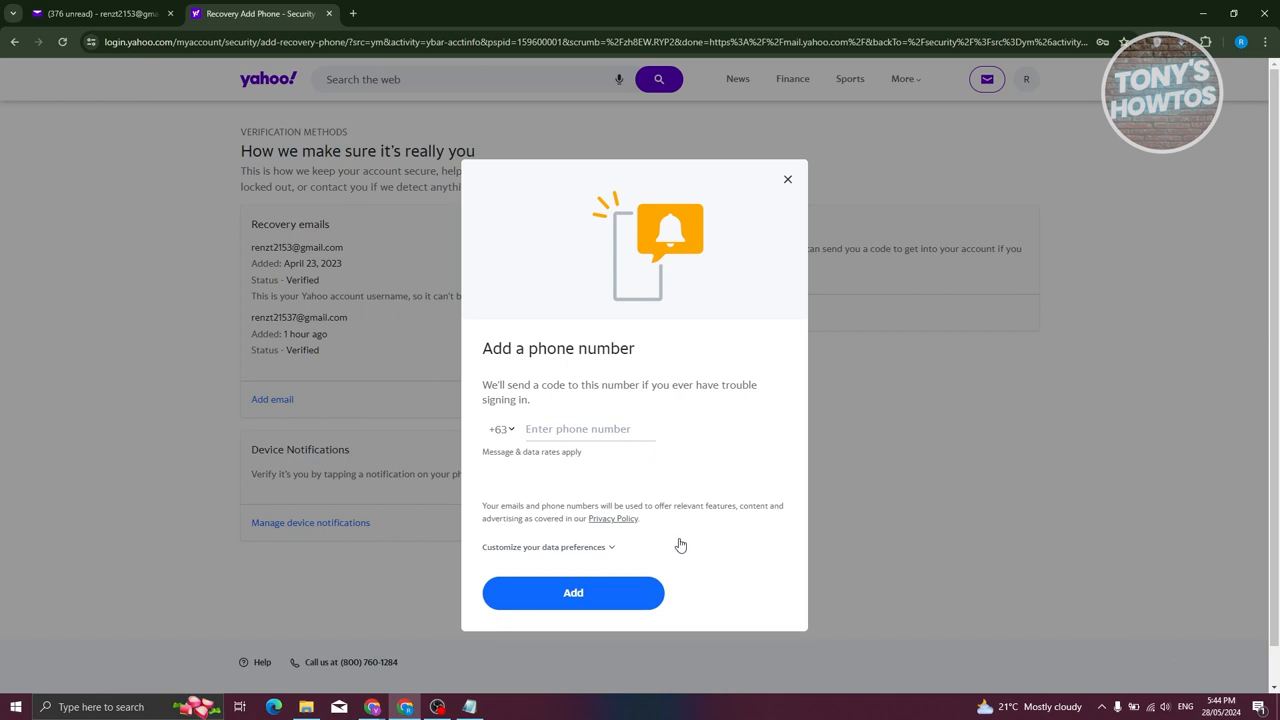
pyautogui.moveTo(624, 533)
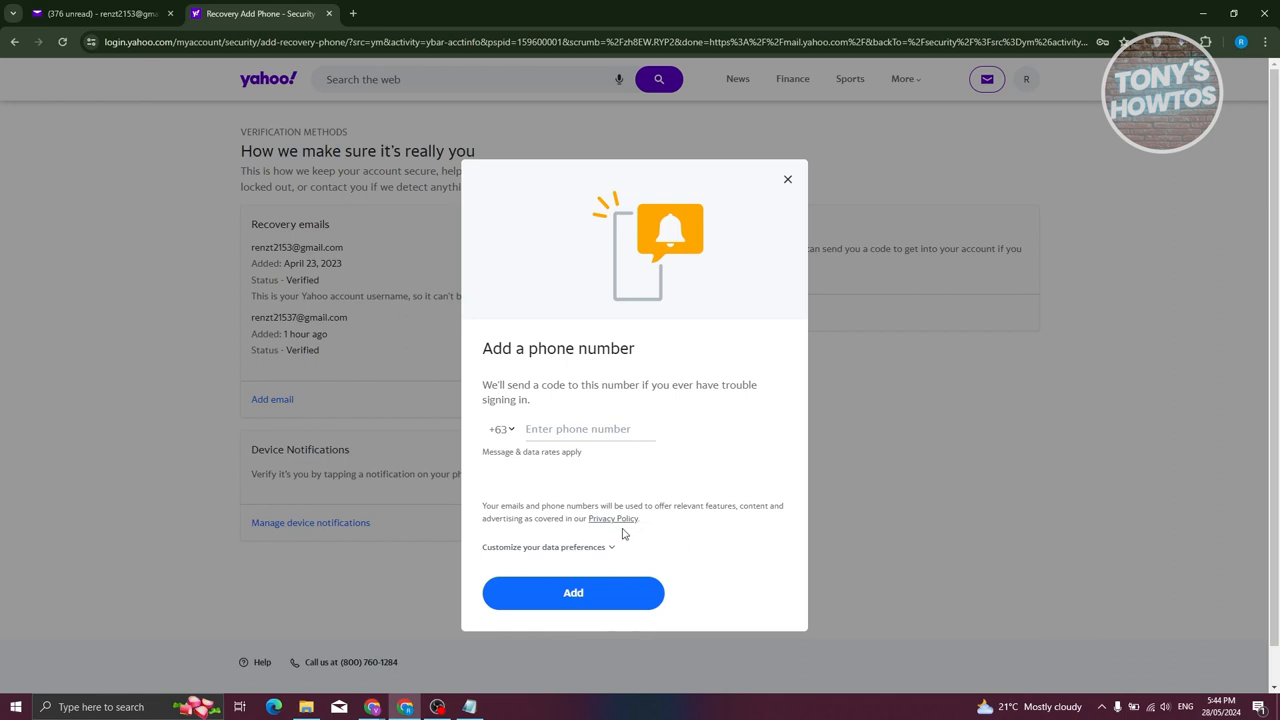
pyautogui.moveTo(667, 472)
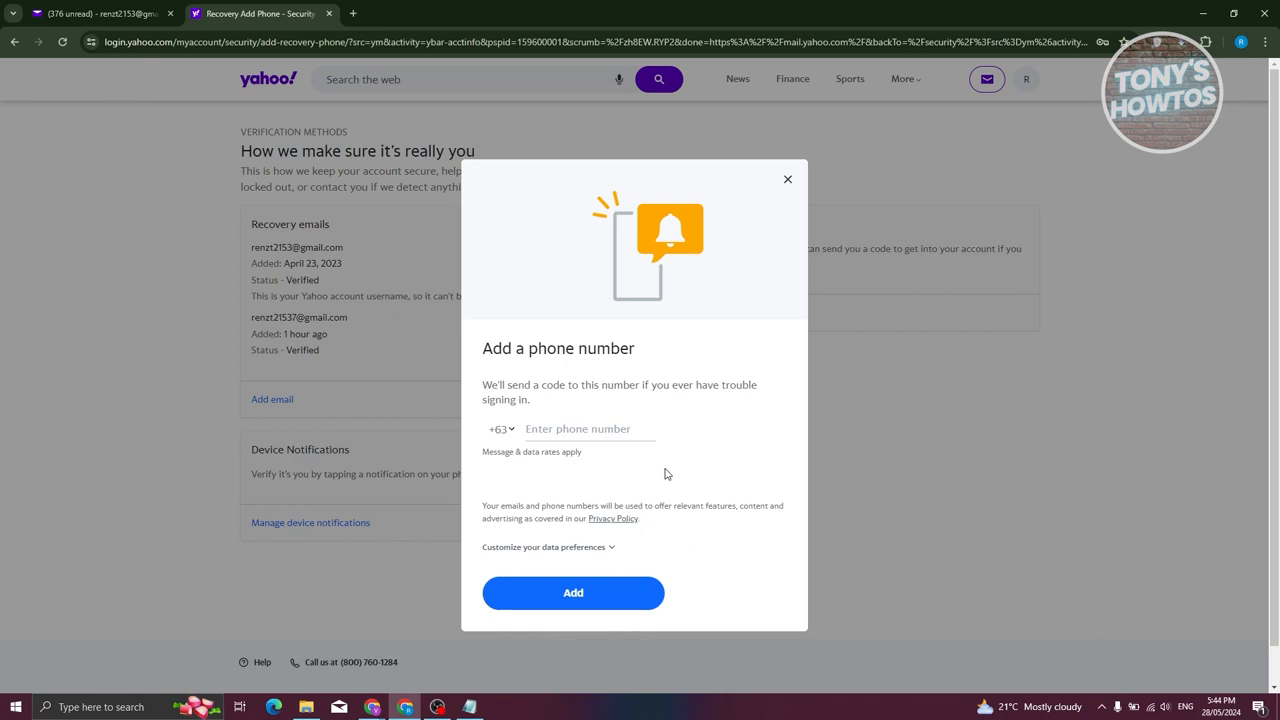
pyautogui.moveTo(773, 242)
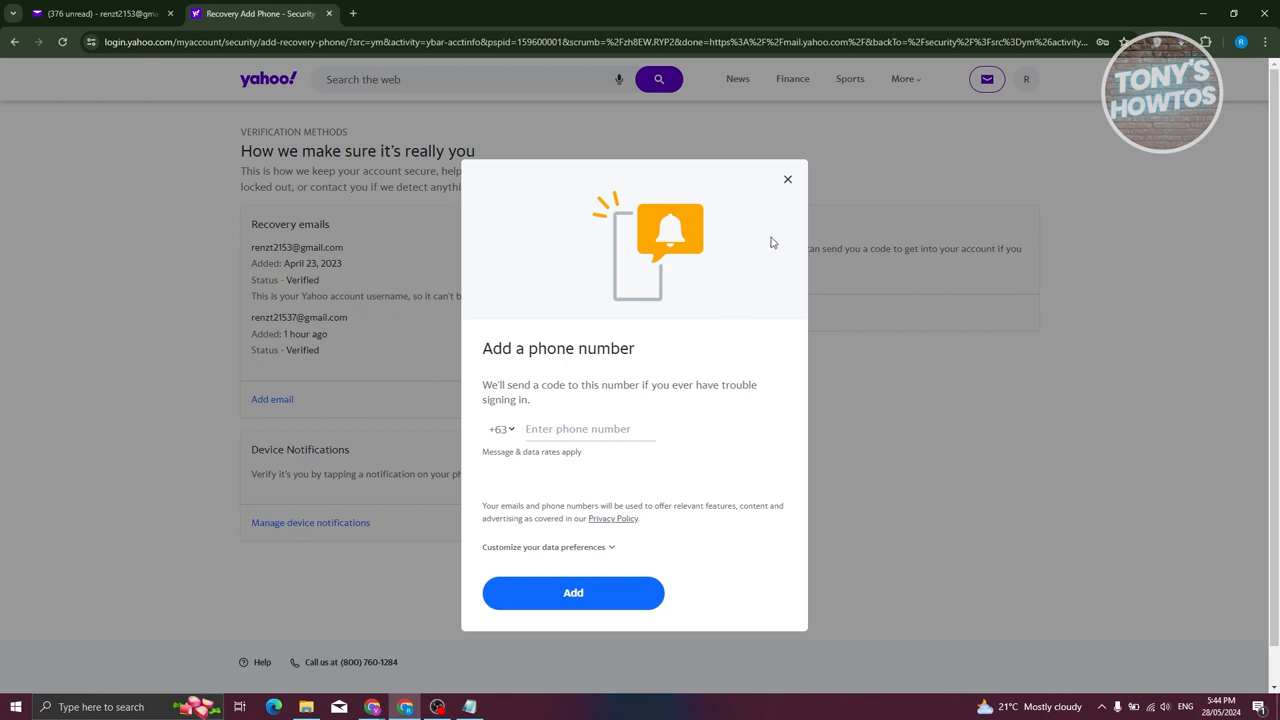
# Dismiss the Add a phone number dialog without entering a number.
pyautogui.click(787, 179)
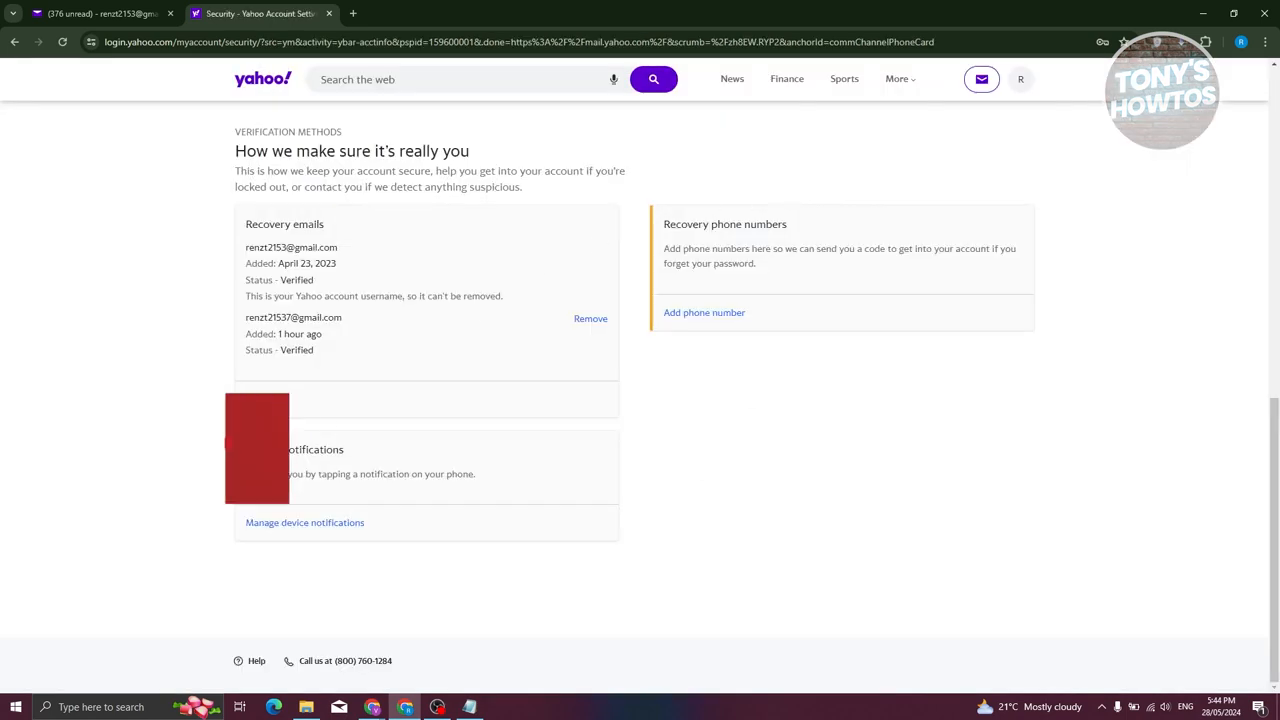